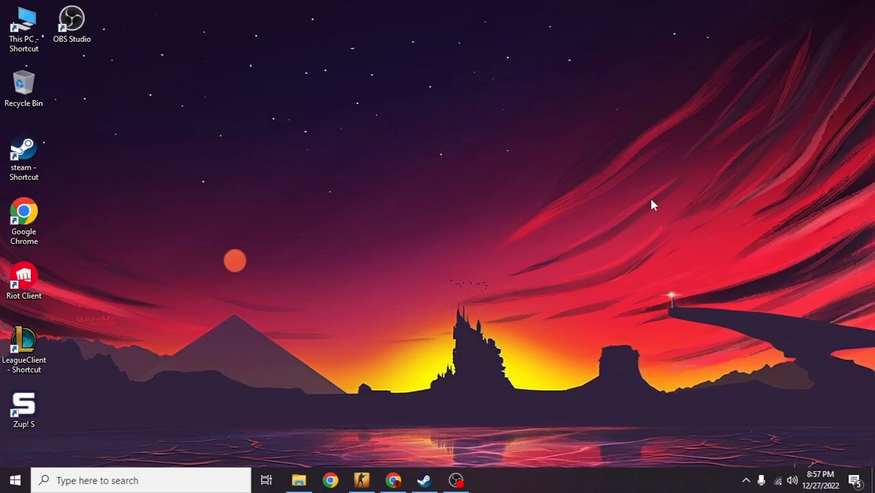
mouse_move(479, 397)
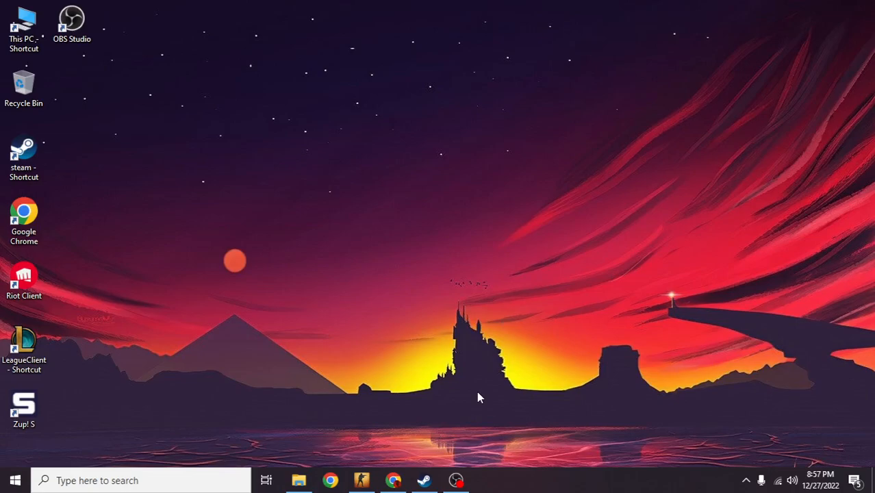
Go to the Steam Store front page and scroll down to the Winter Sale banner area
left_click(425, 479)
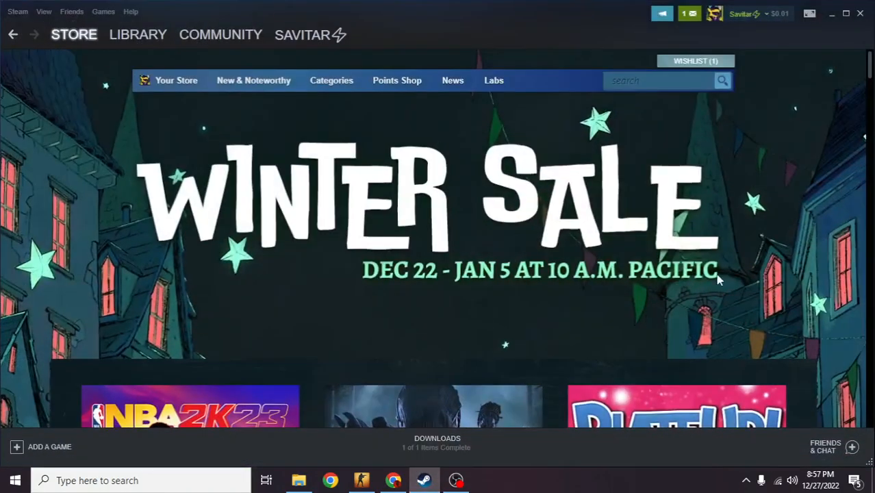
scroll("down", 3)
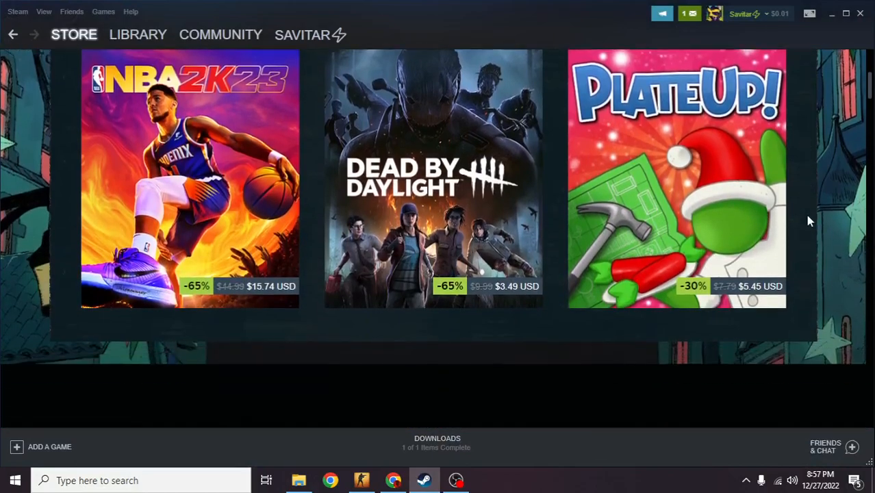
scroll("up", 3)
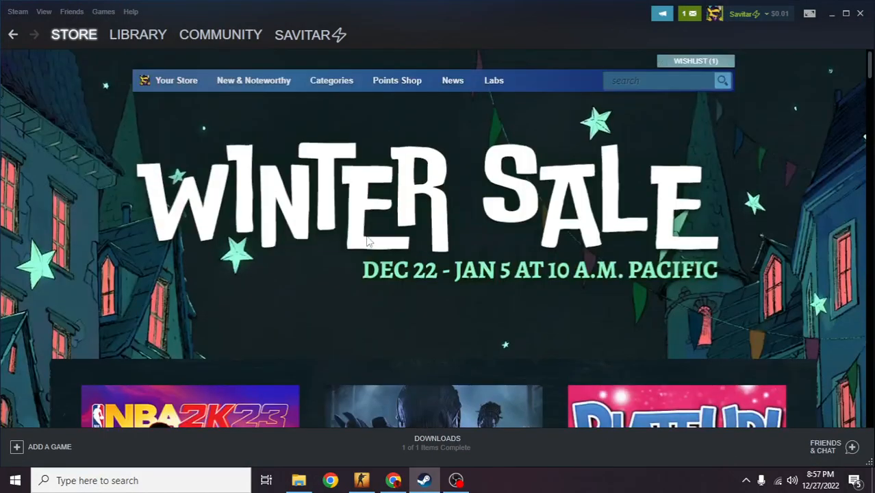
left_click(74, 34)
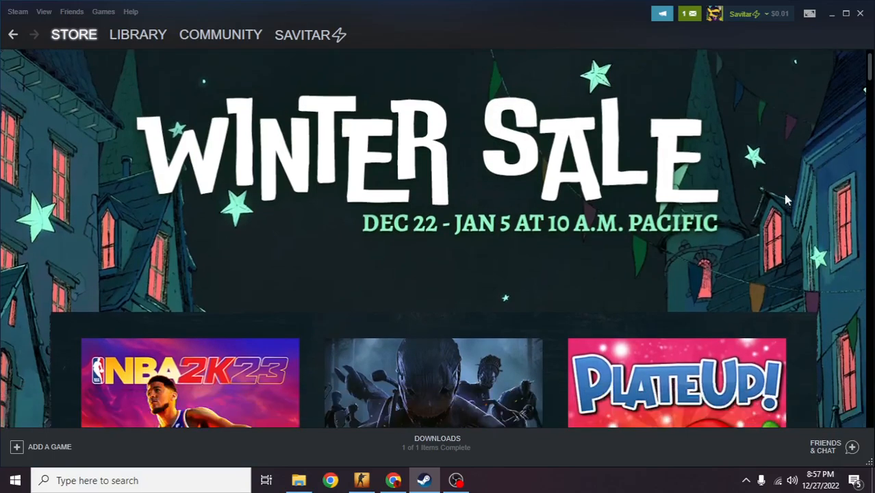
scroll("down", 3)
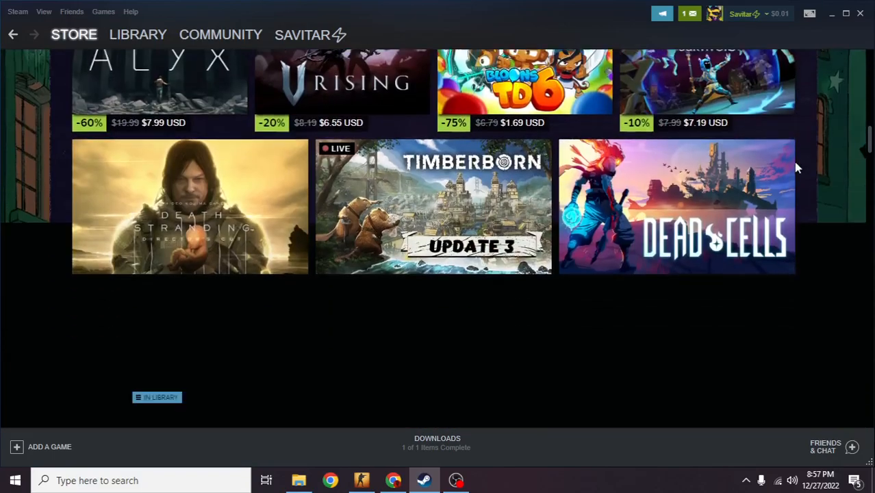
scroll("down", 3)
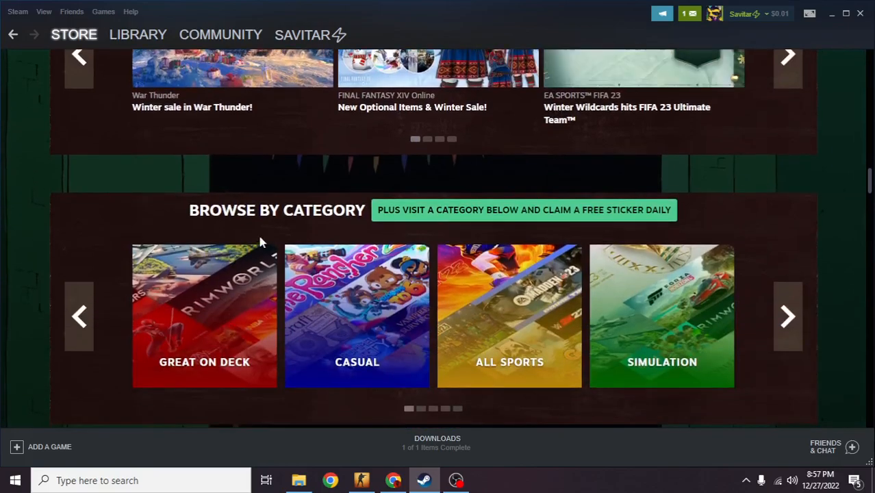
mouse_move(424, 221)
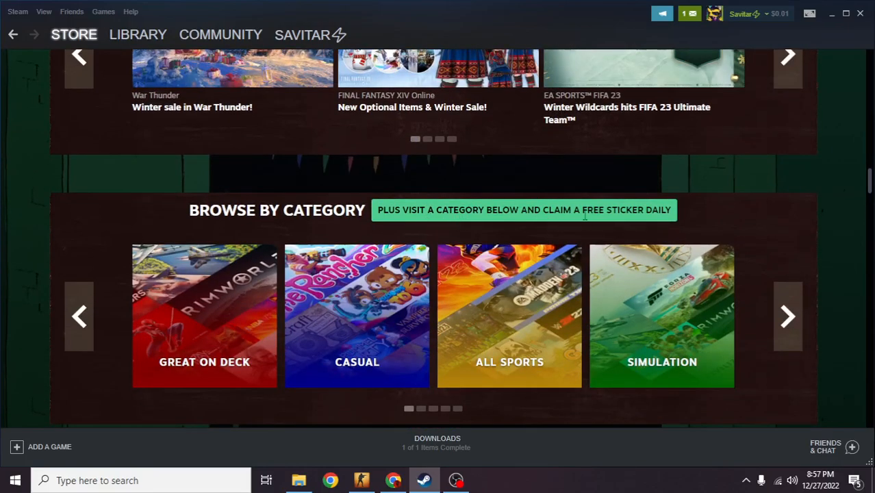
mouse_move(445, 302)
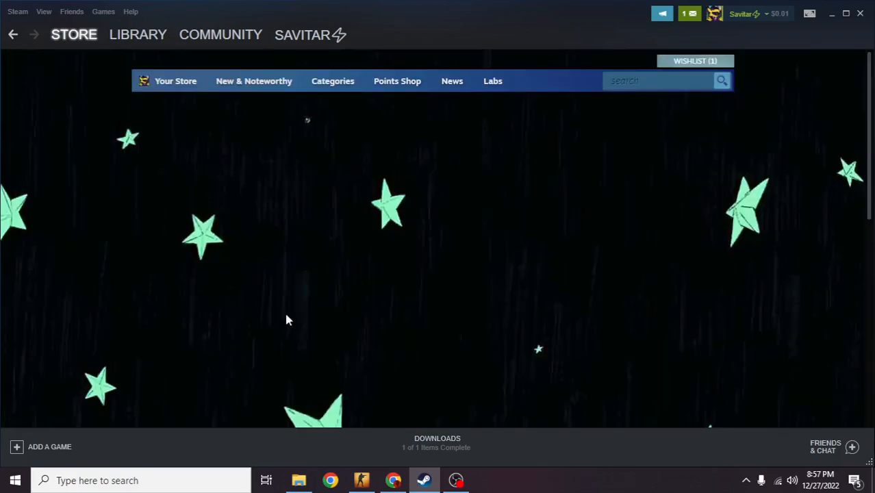
mouse_move(402, 310)
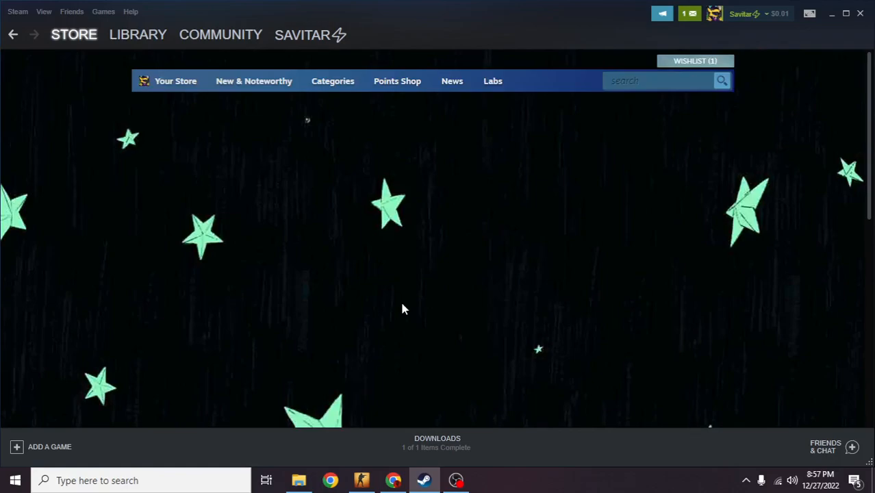
Scroll the sale page to the free daily sticker banner, then show the account options menu
scroll("down", 3)
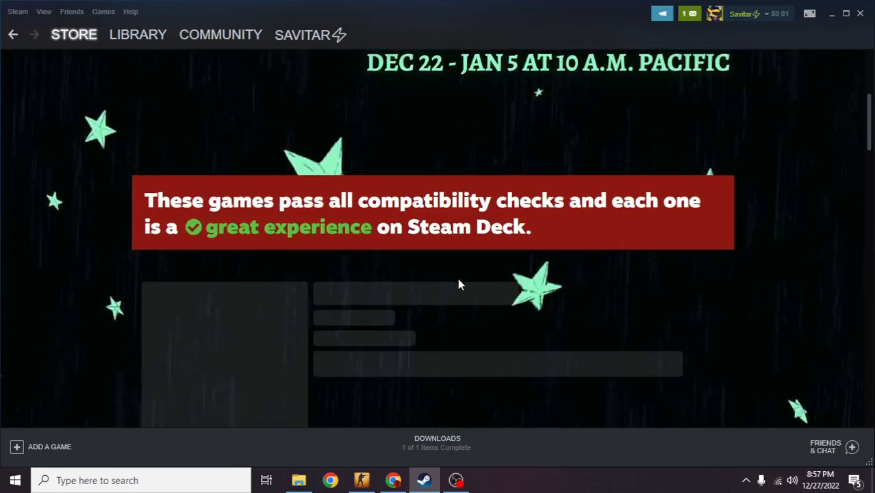
scroll("down", 3)
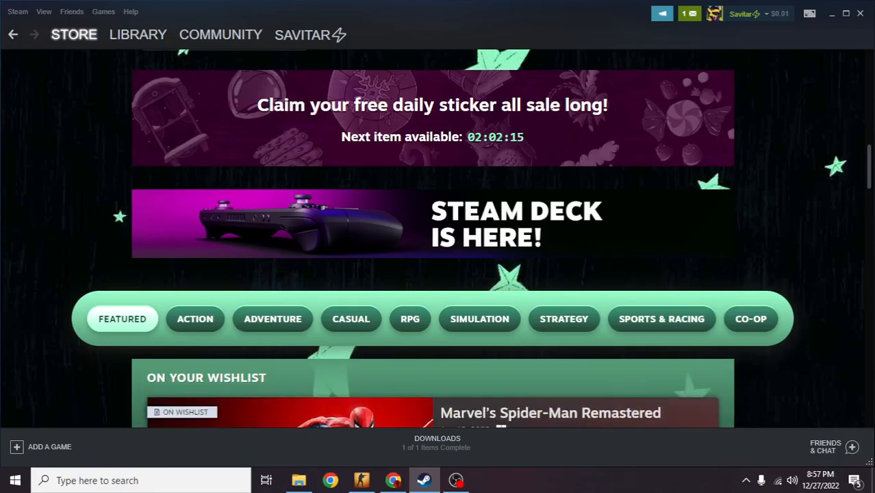
scroll("up", 3)
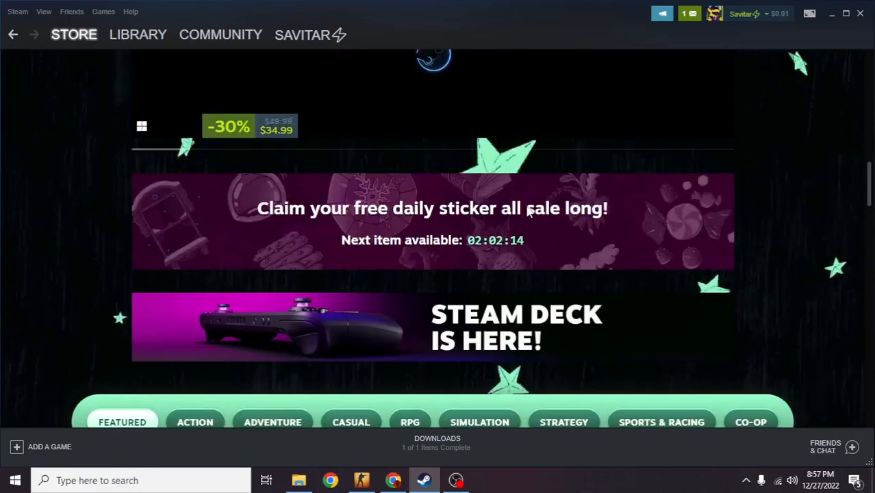
scroll("up", 3)
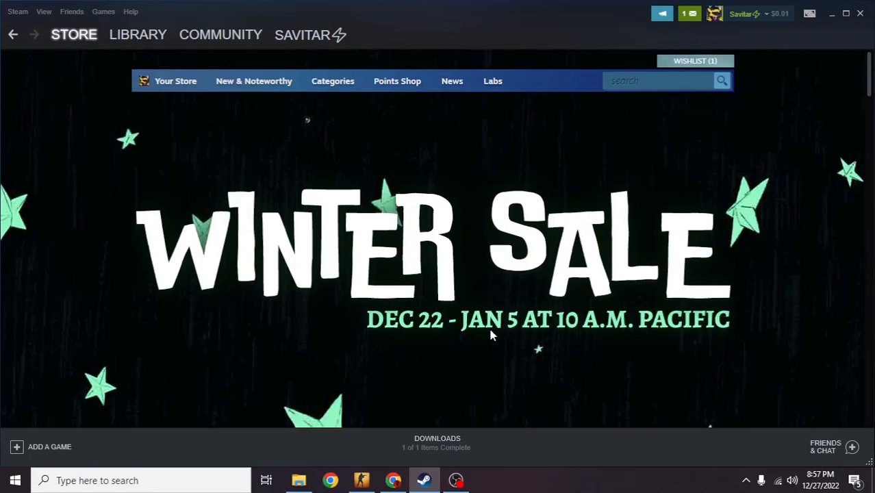
scroll("down", 3)
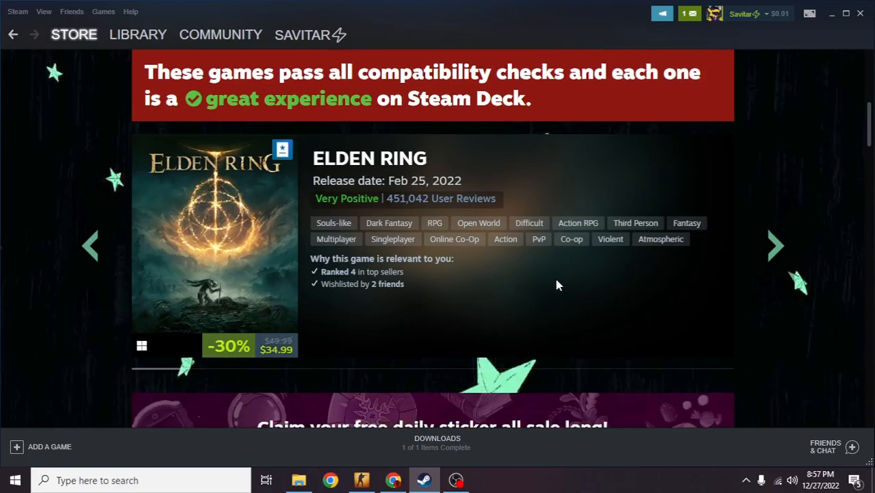
scroll("down", 3)
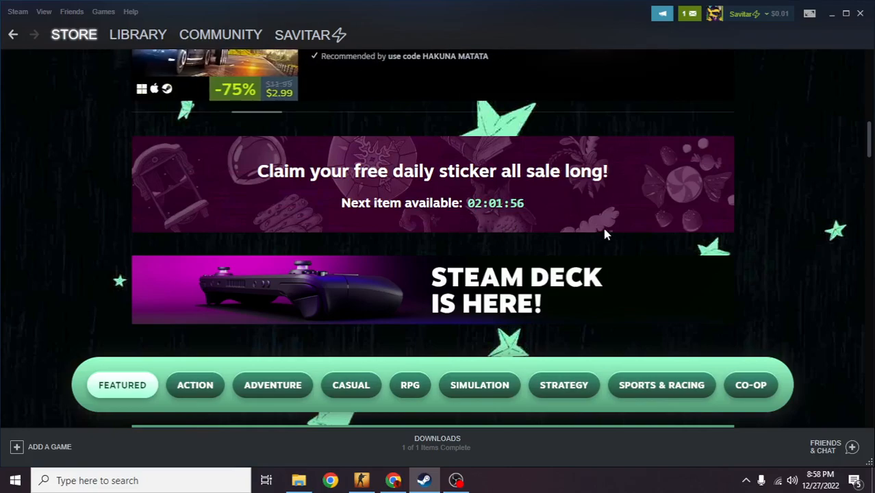
left_click(743, 13)
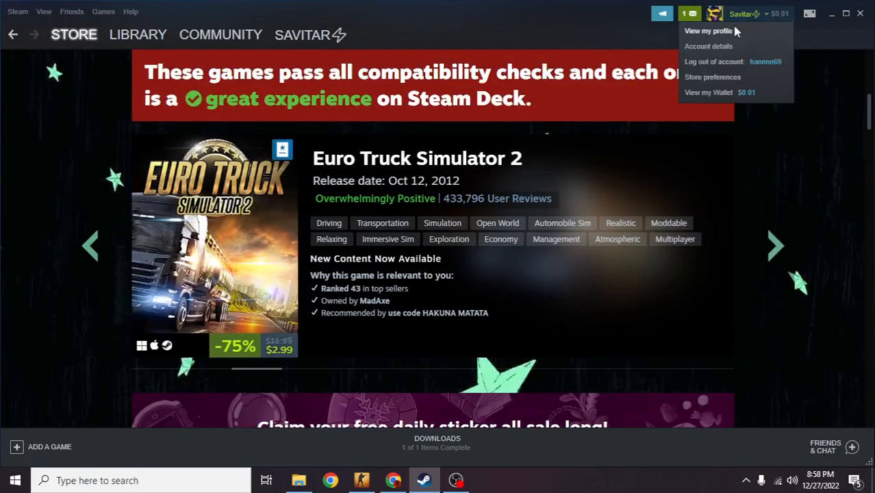
View your own profile page and scroll to the item inventory grid
left_click(745, 153)
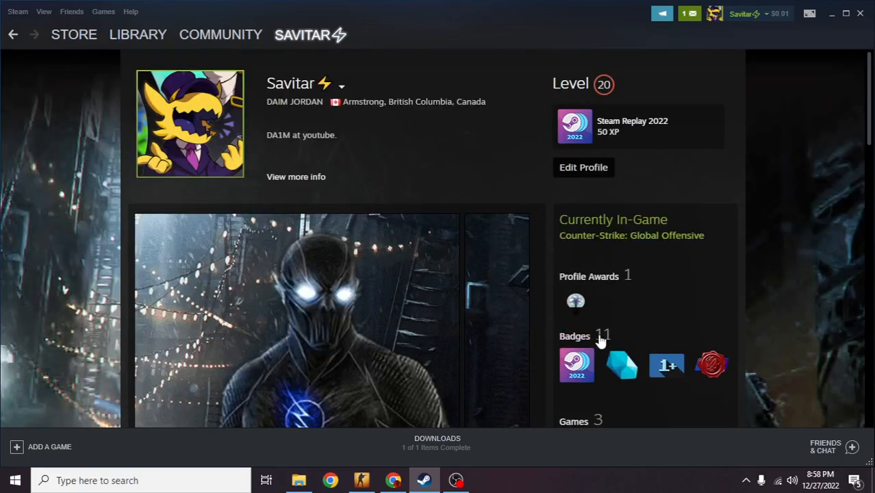
scroll("down", 3)
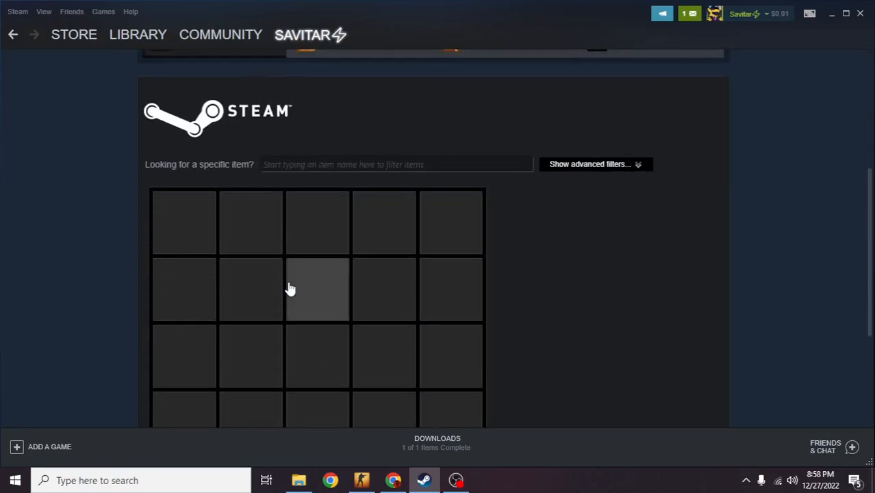
Scroll the inventory grid to the claimed Winter Sale stickers and view one sticker's details
scroll("down", 3)
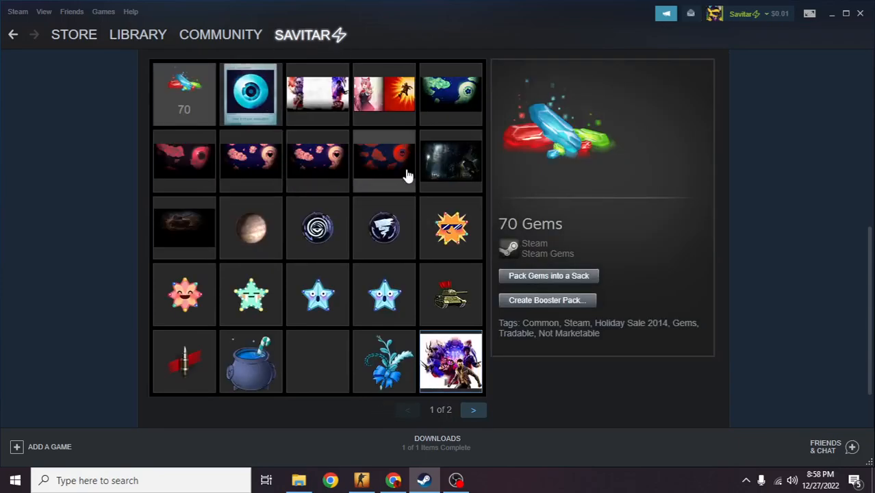
scroll("down", 3)
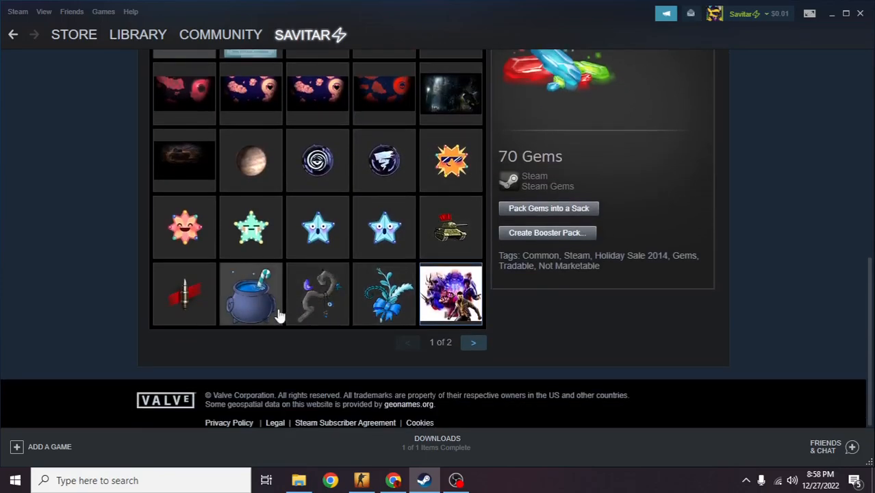
mouse_move(383, 316)
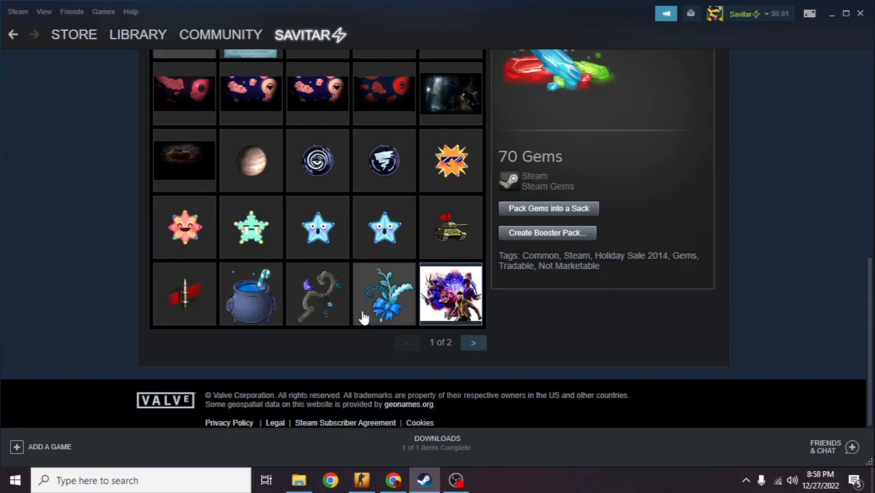
left_click(136, 34)
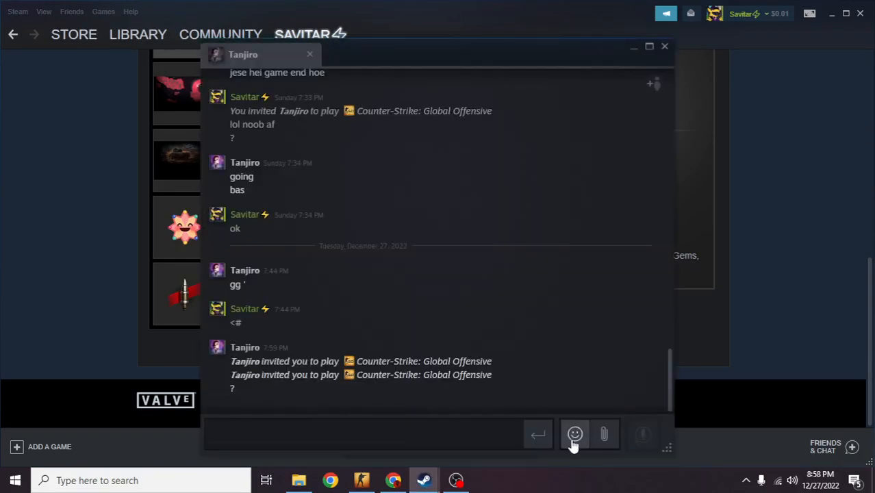
Send the Druid Staff and Winter Herbs animated stickers to Tanjiro from the chat sticker picker
left_click(575, 432)
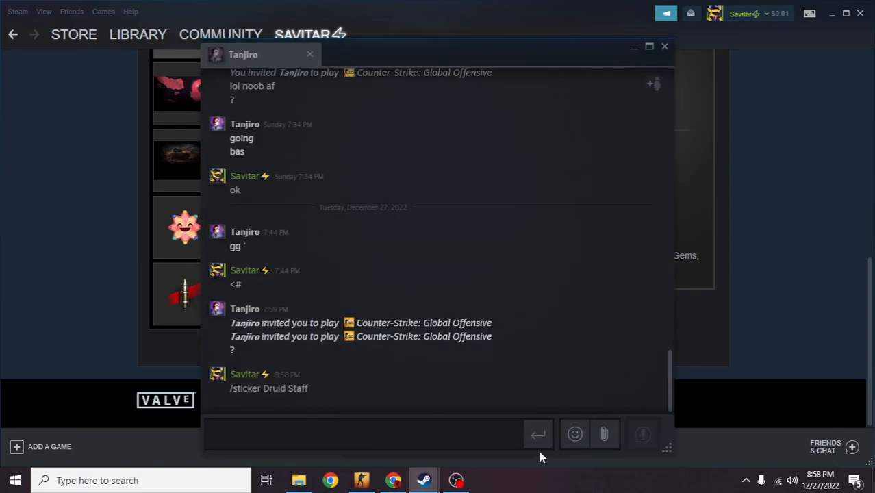
left_click(369, 433)
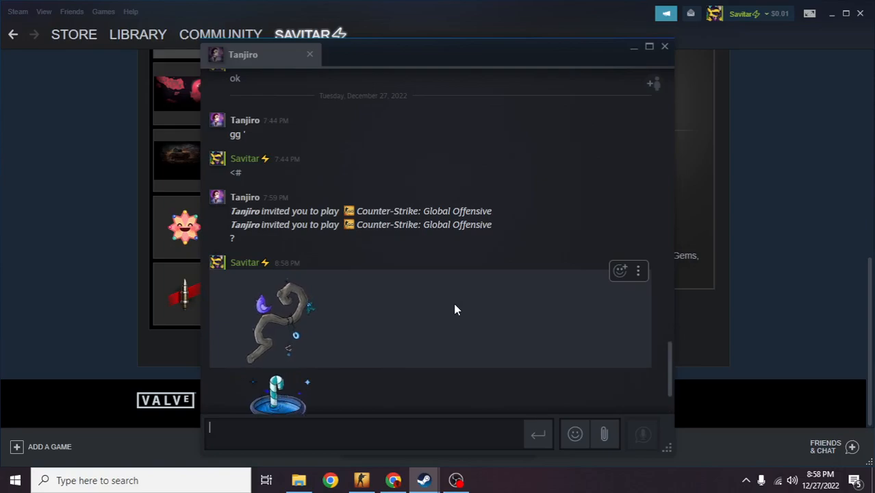
scroll("down", 3)
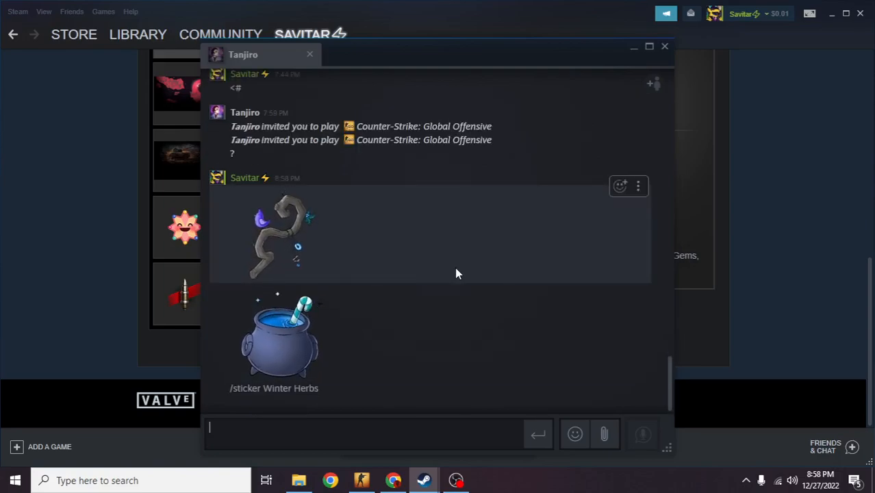